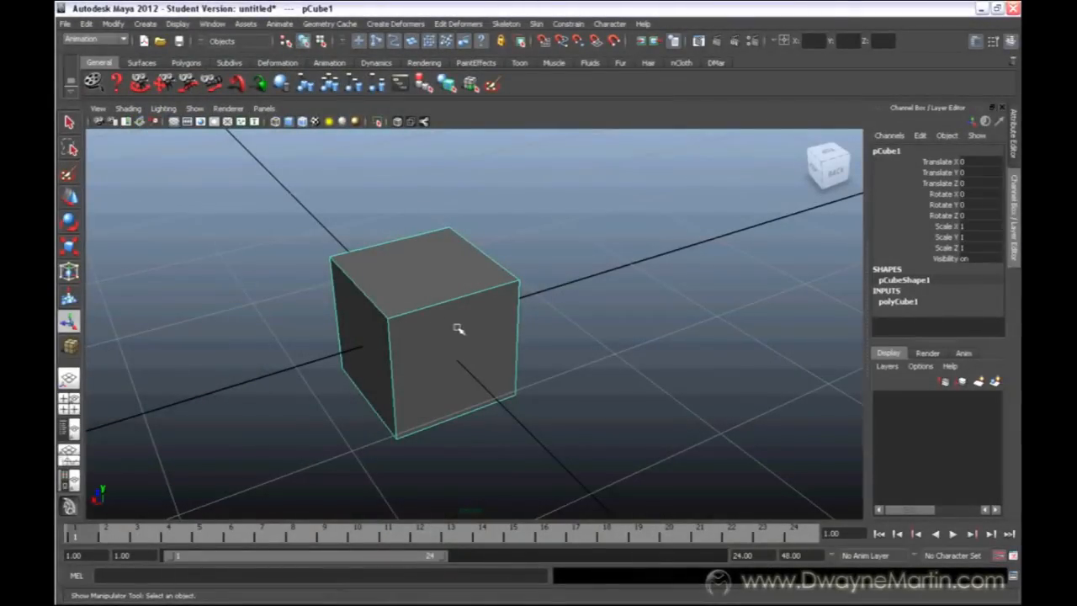
mouse_move(545, 327)
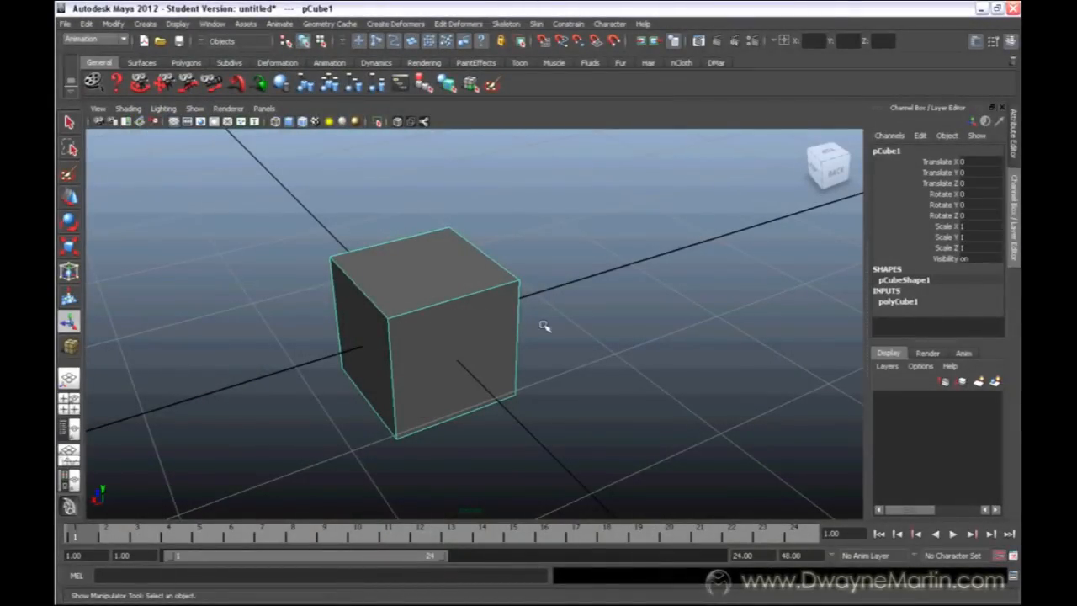
Expand polyCube1 in the Channel Box to show its width, height, depth and subdivisions
drag(542, 327, 602, 293)
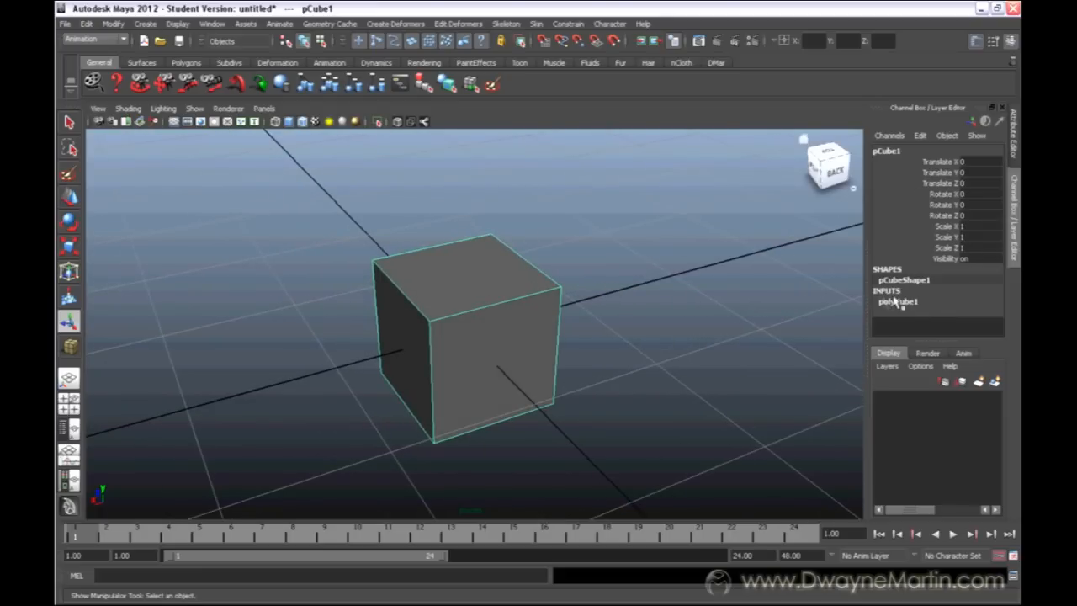
mouse_move(884, 296)
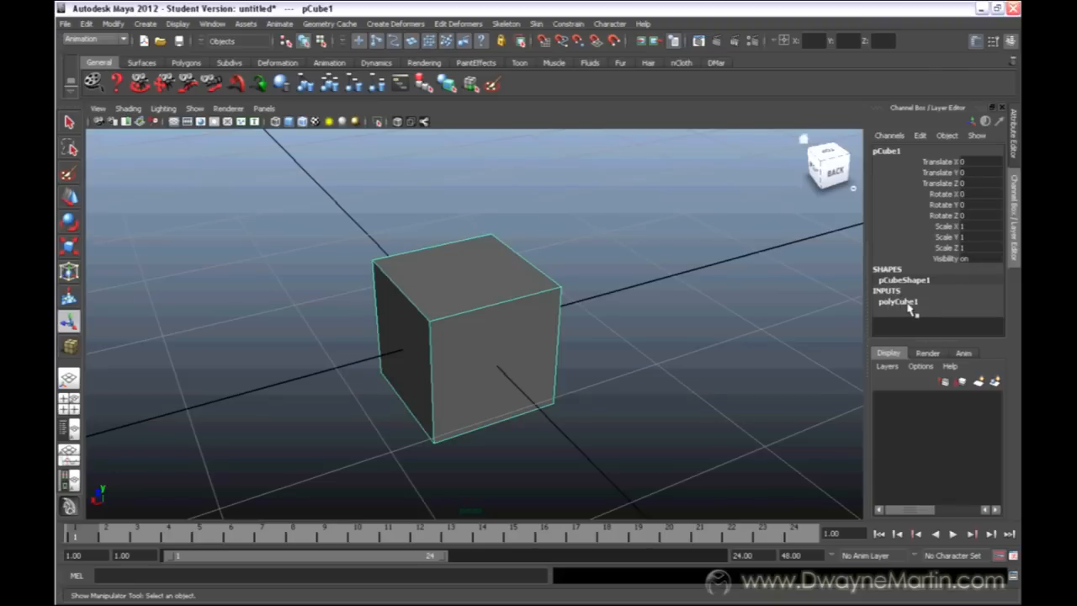
mouse_move(899, 301)
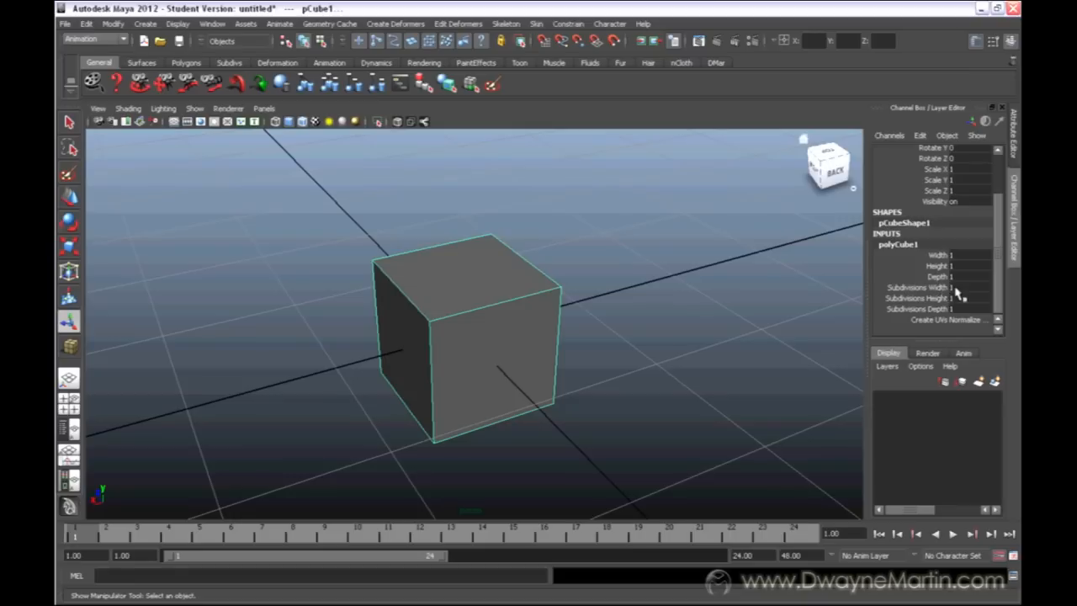
mouse_move(946, 303)
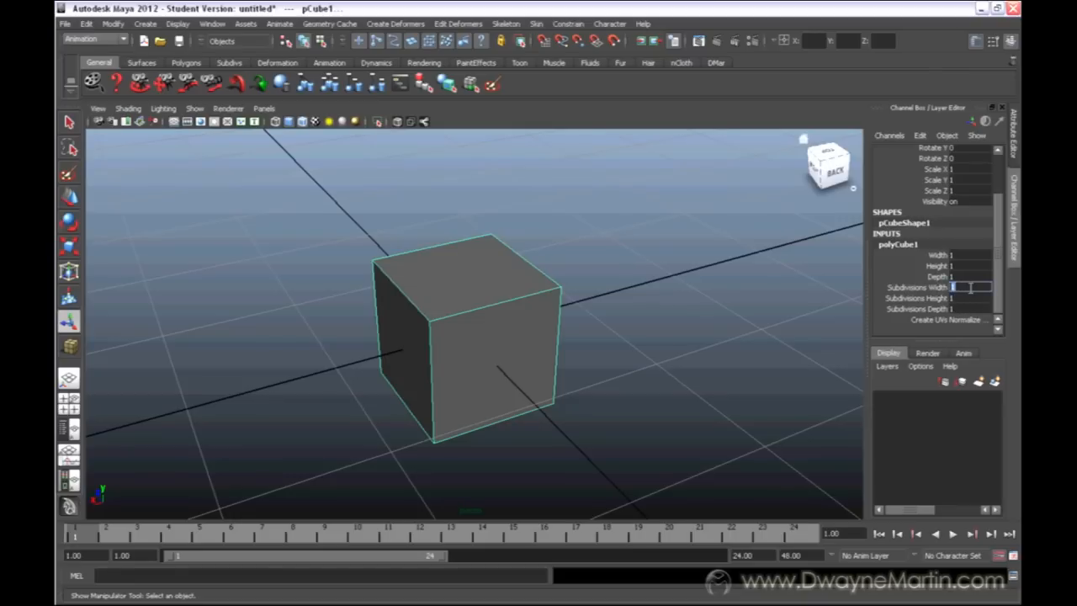
text(5)
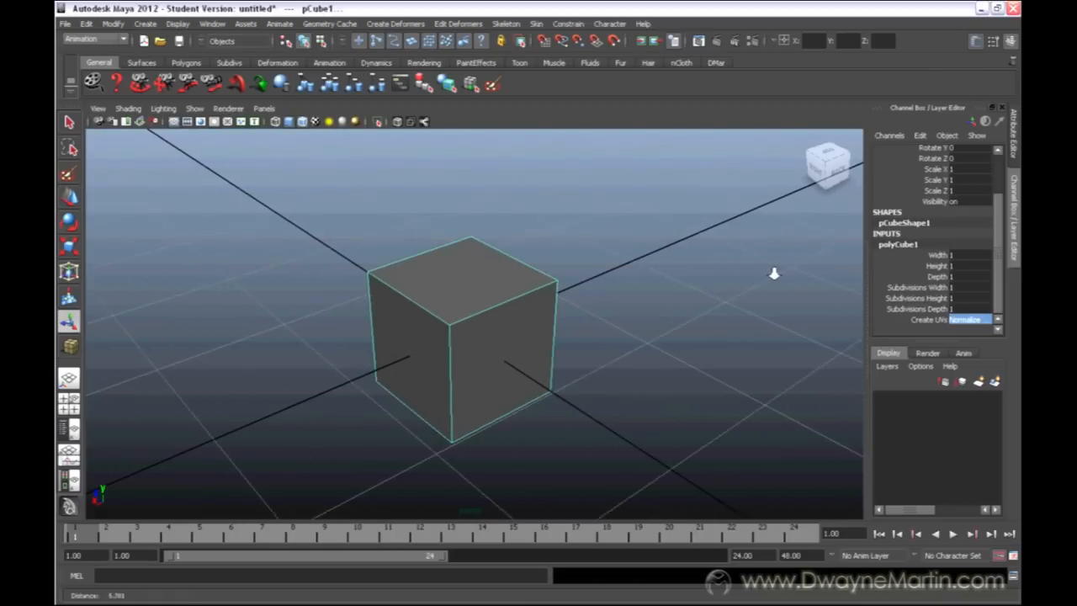
drag(775, 273, 547, 327)
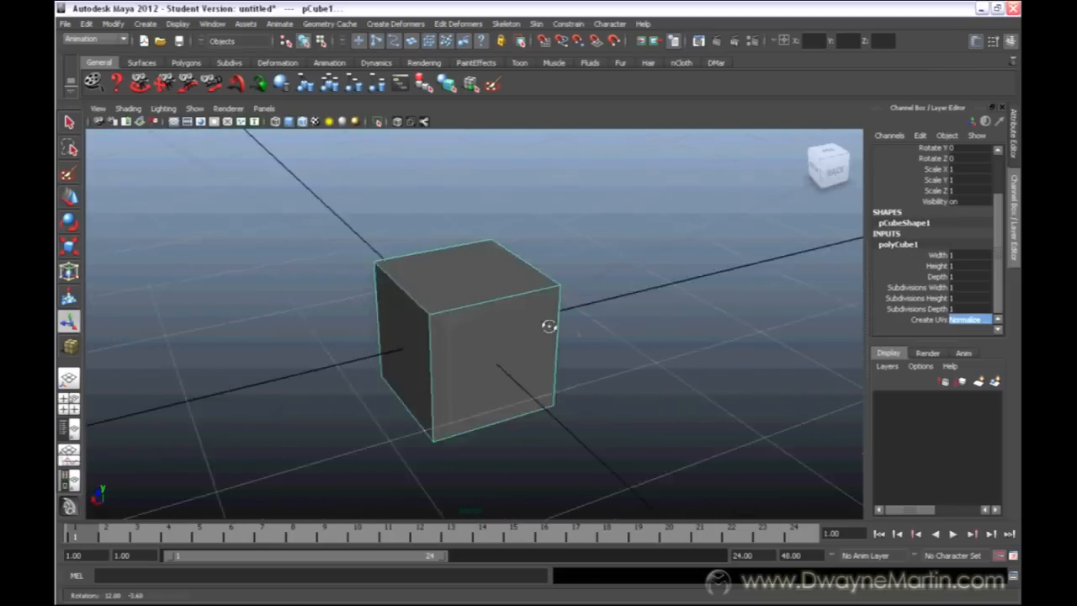
drag(548, 327, 572, 323)
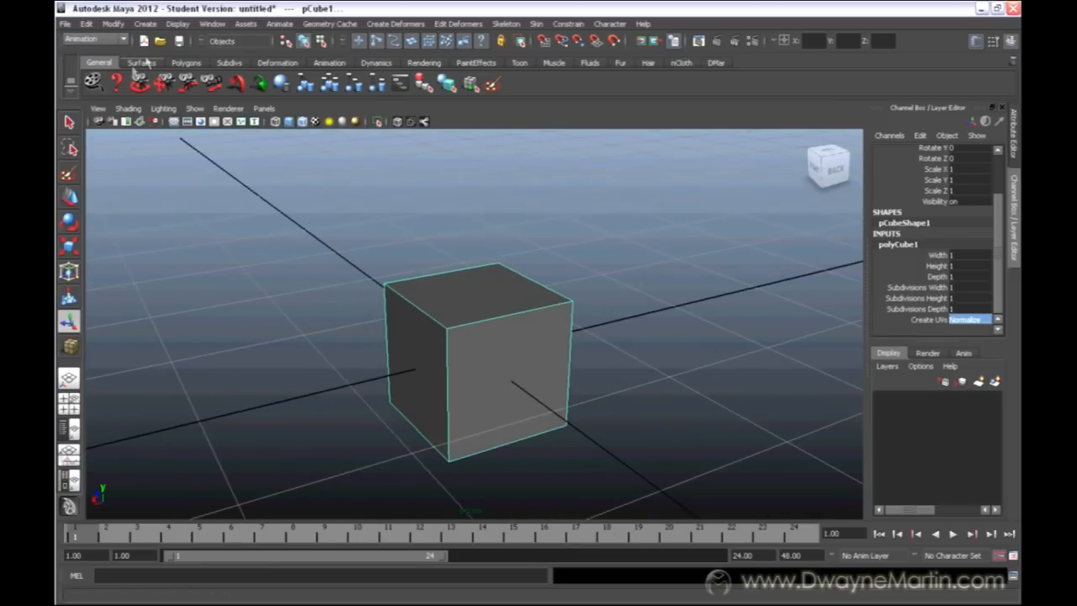
mouse_move(144, 25)
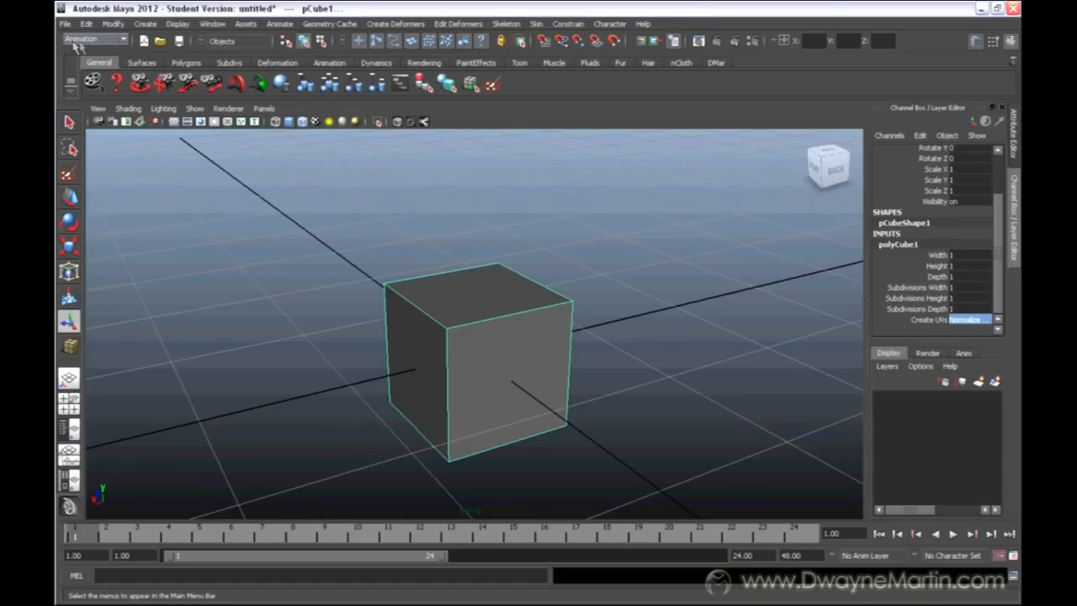
mouse_move(126, 47)
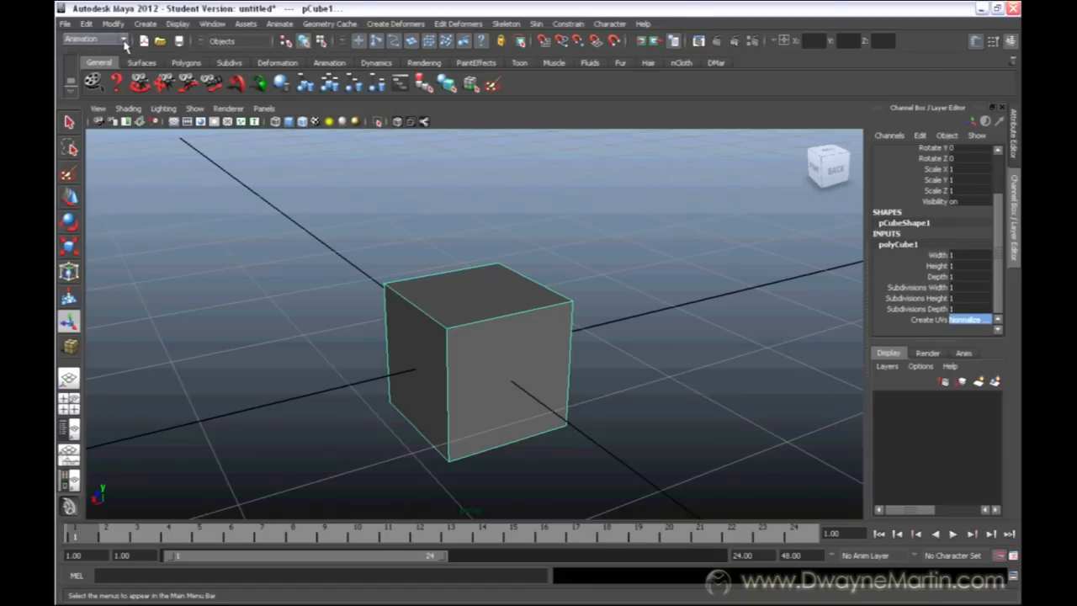
Switch to the Polygons menu set and select faces 1–2 of pCube1
click(124, 41)
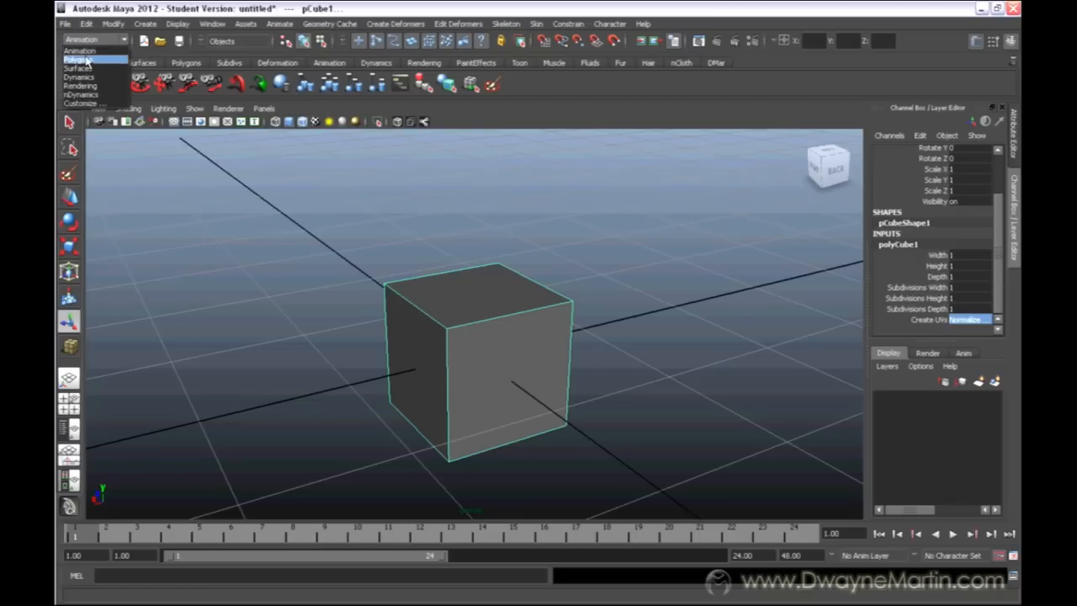
click(80, 59)
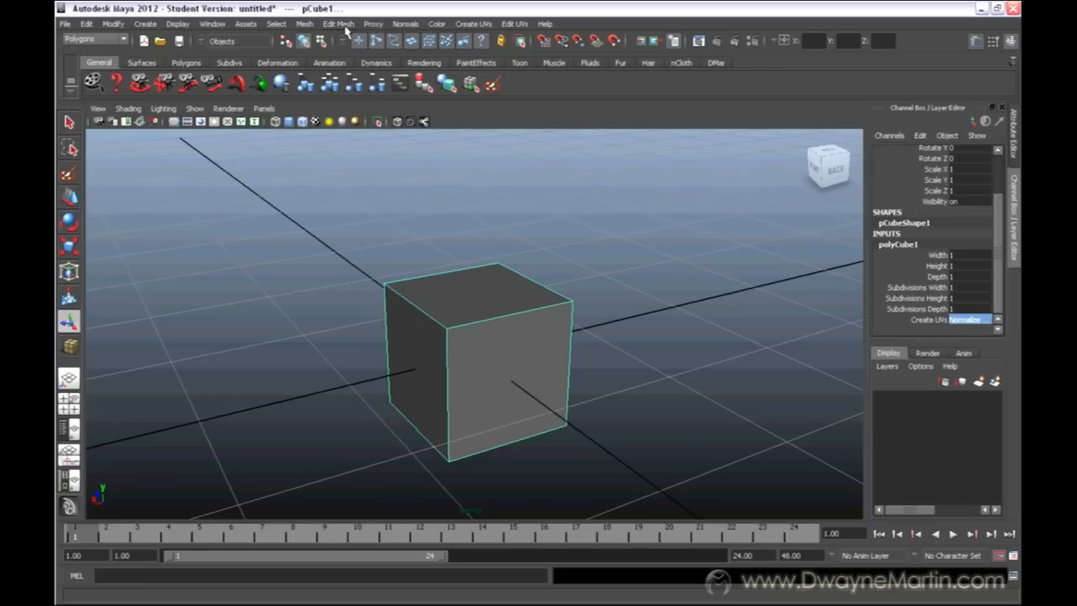
click(336, 24)
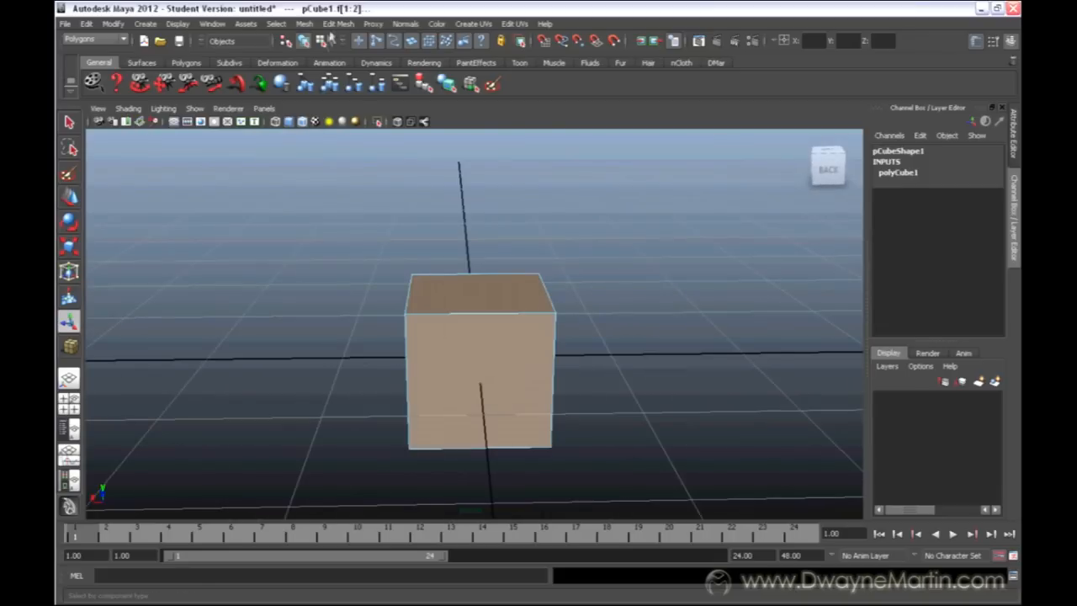
Extrude the selected faces via Edit Mesh, adding polyExtrudeFace1 to pCube1's history
click(336, 23)
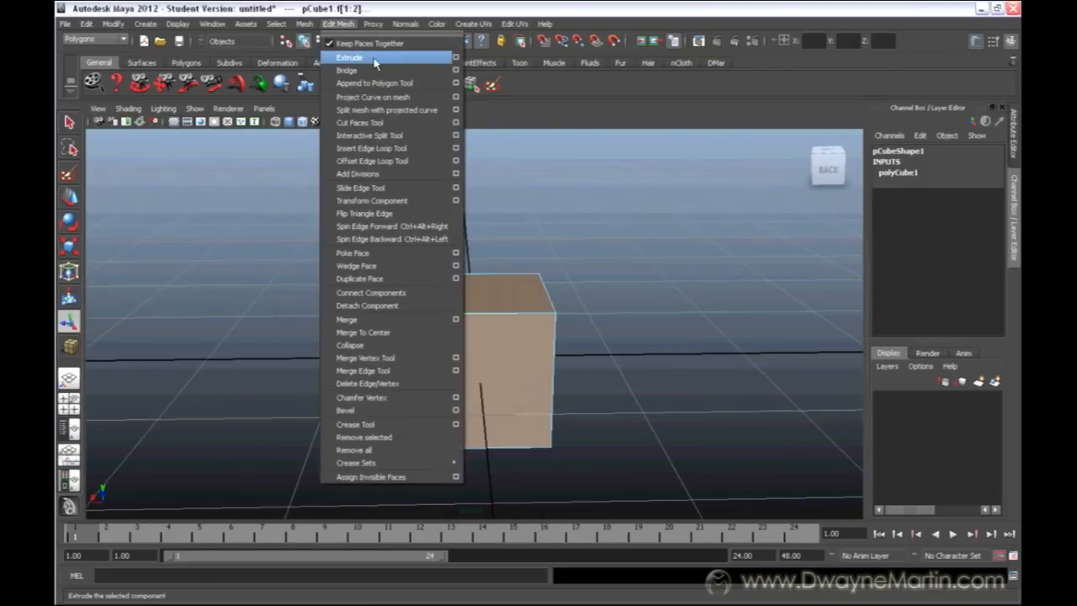
click(350, 57)
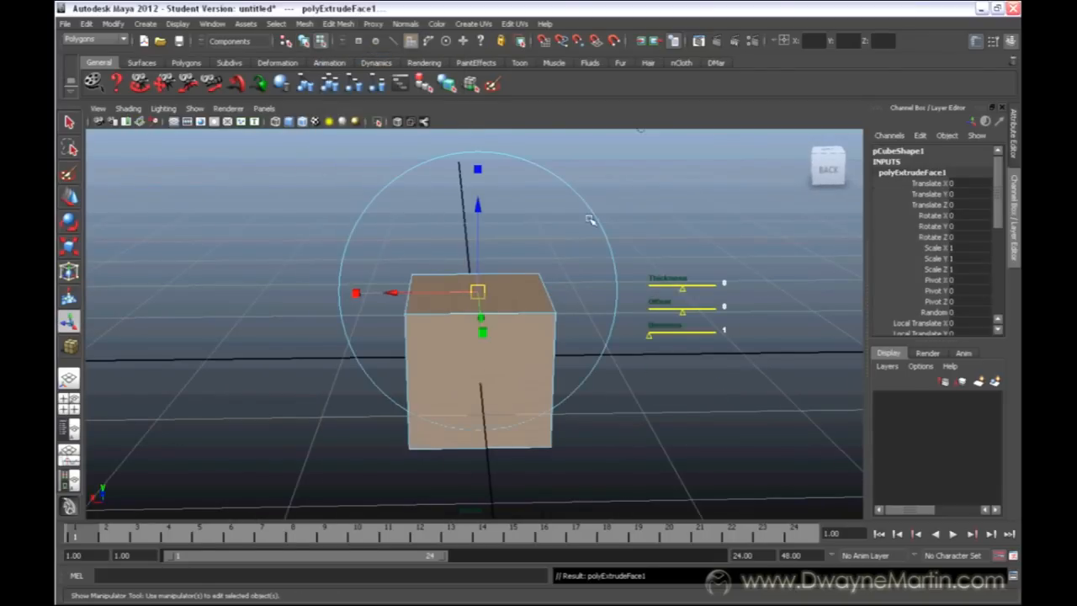
drag(589, 219, 720, 220)
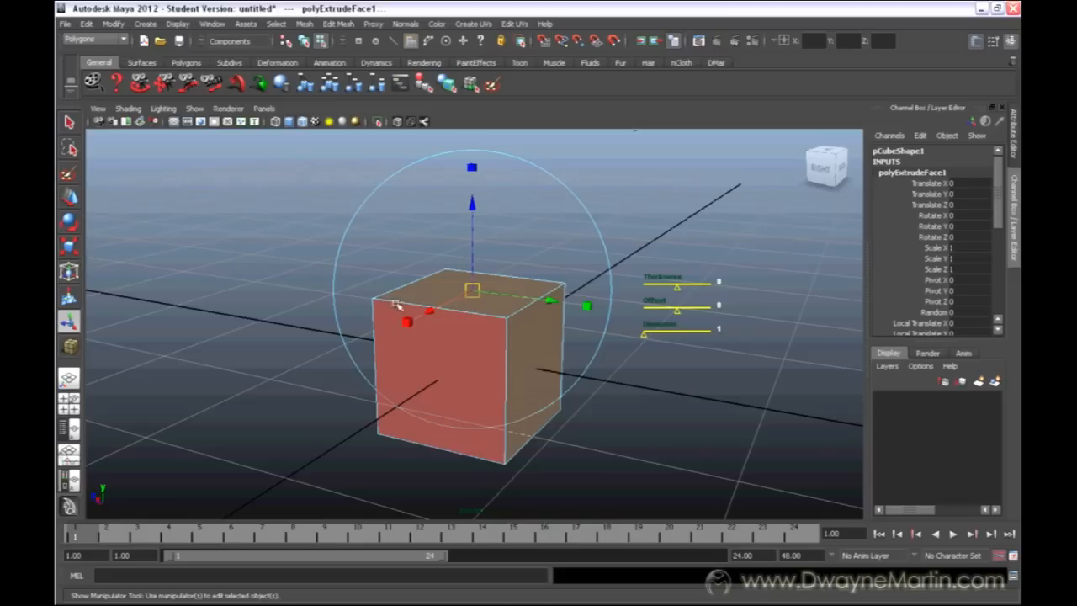
click(629, 412)
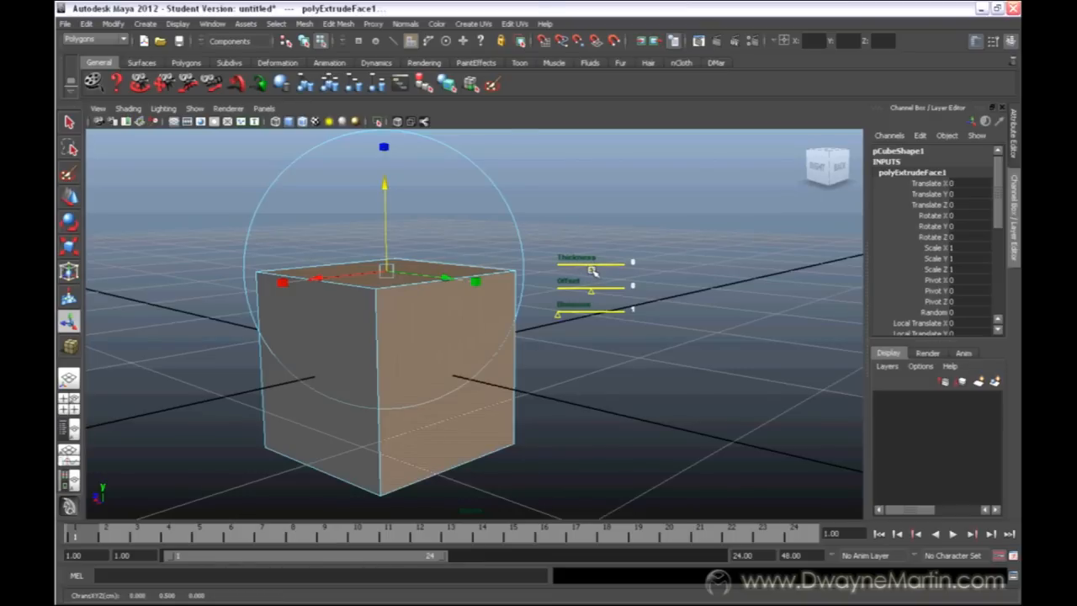
Adjust the extrude's offset and pull the faces out to thickness 1.00
drag(596, 268, 636, 267)
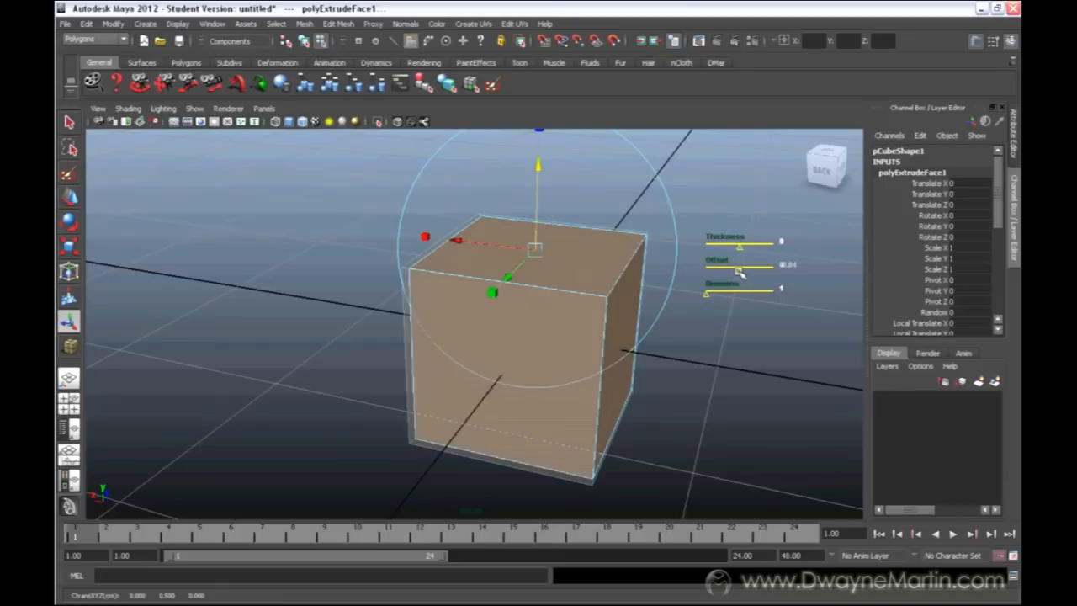
drag(739, 273, 749, 272)
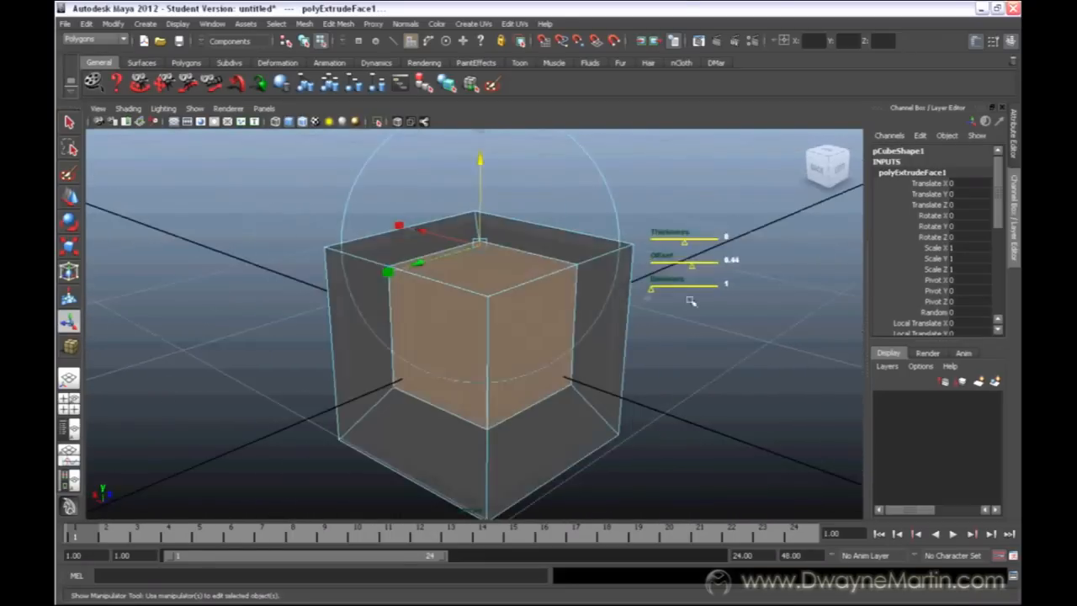
drag(505, 337, 538, 303)
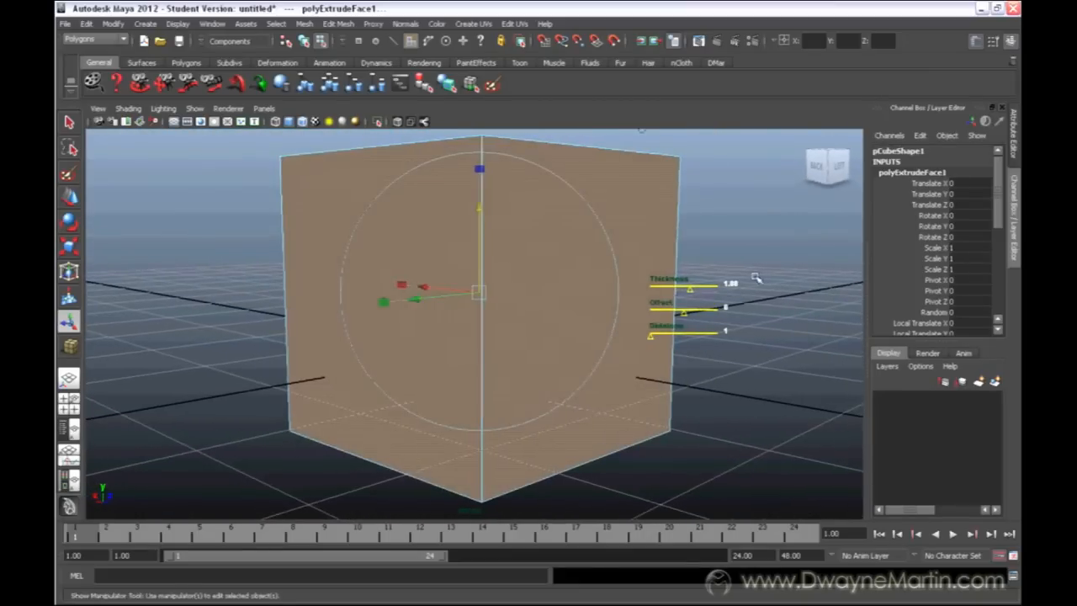
Turn Keep Faces Together off so each face extrudes as its own arm
scroll(down, 3)
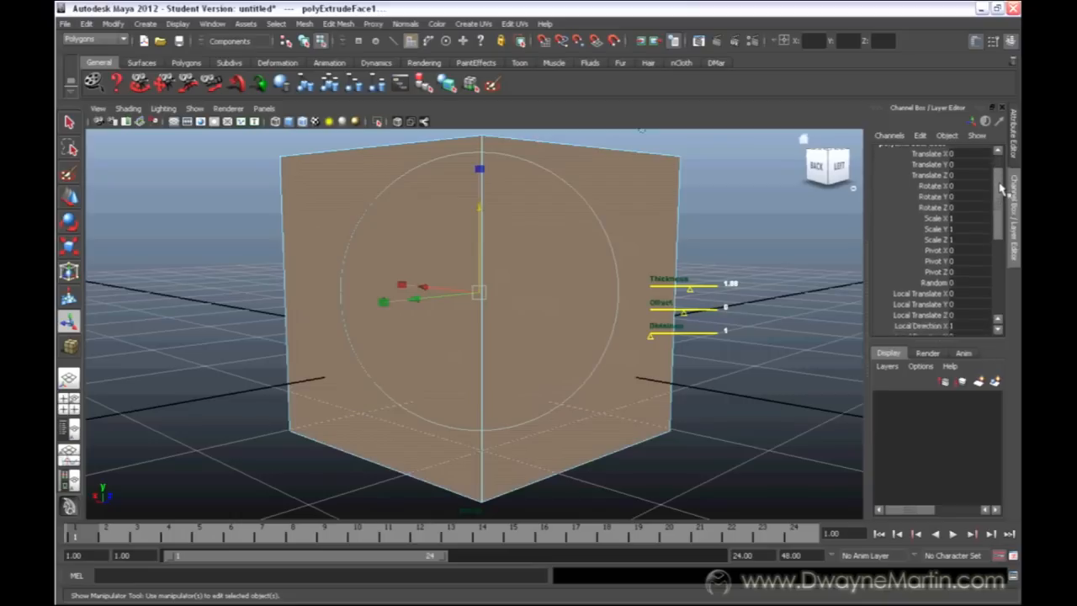
scroll(down, 3)
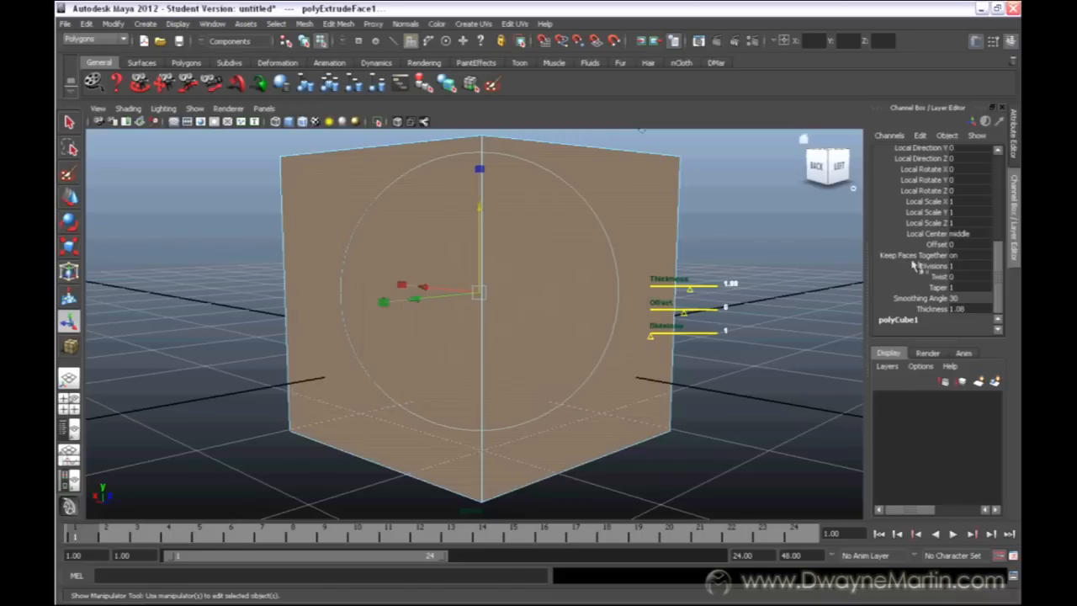
click(968, 255)
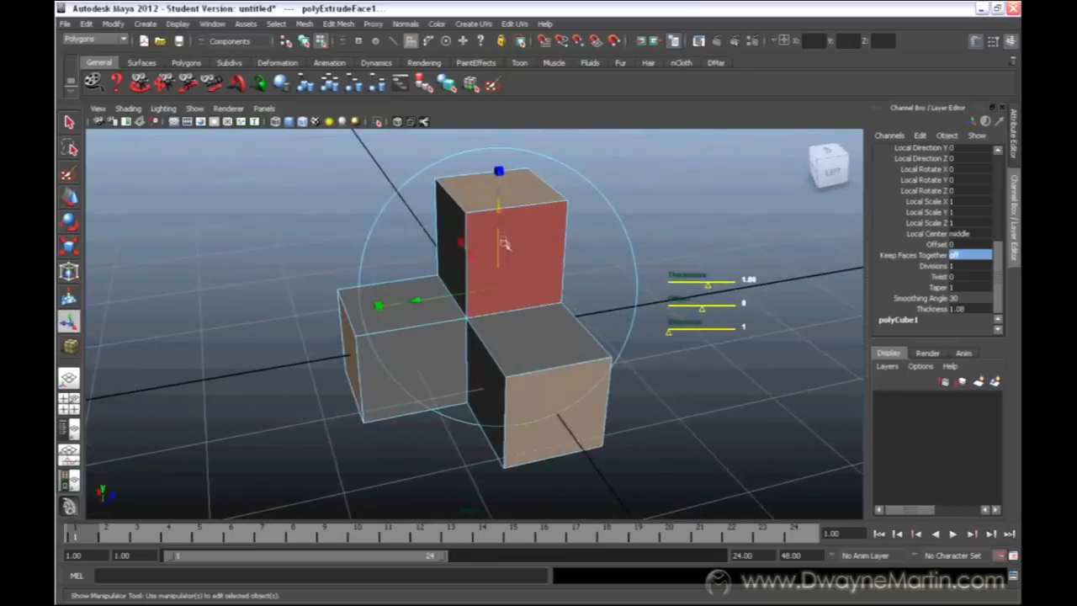
Return pCube1 to Object Mode via the marking menu
drag(504, 295, 489, 278)
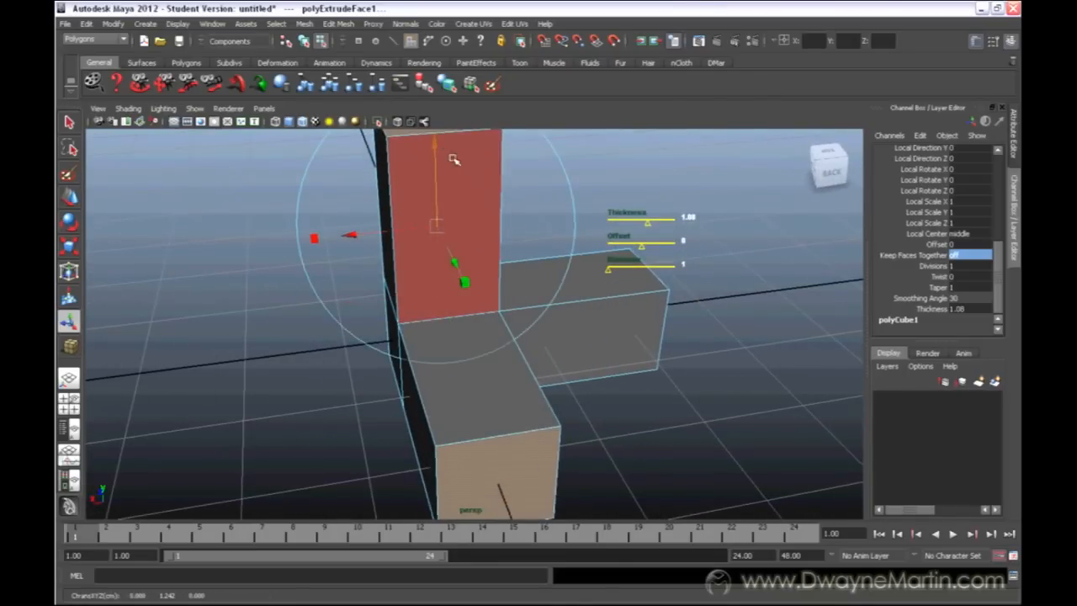
right_click(509, 259)
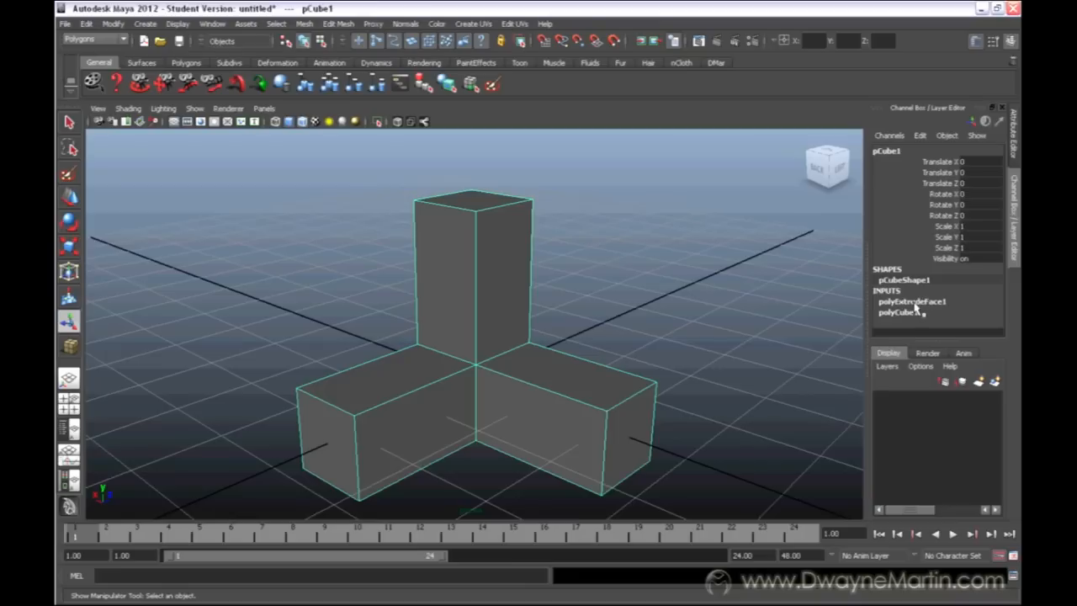
Expand polyExtrudeFace1 in the history to reopen its translate and rotate settings
click(912, 301)
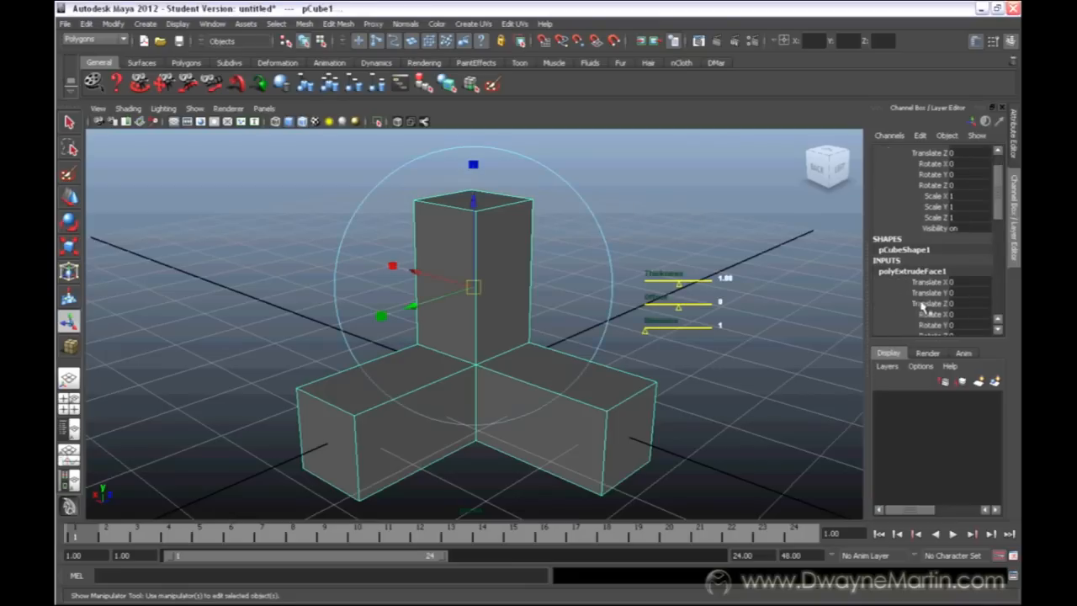
scroll(down, 3)
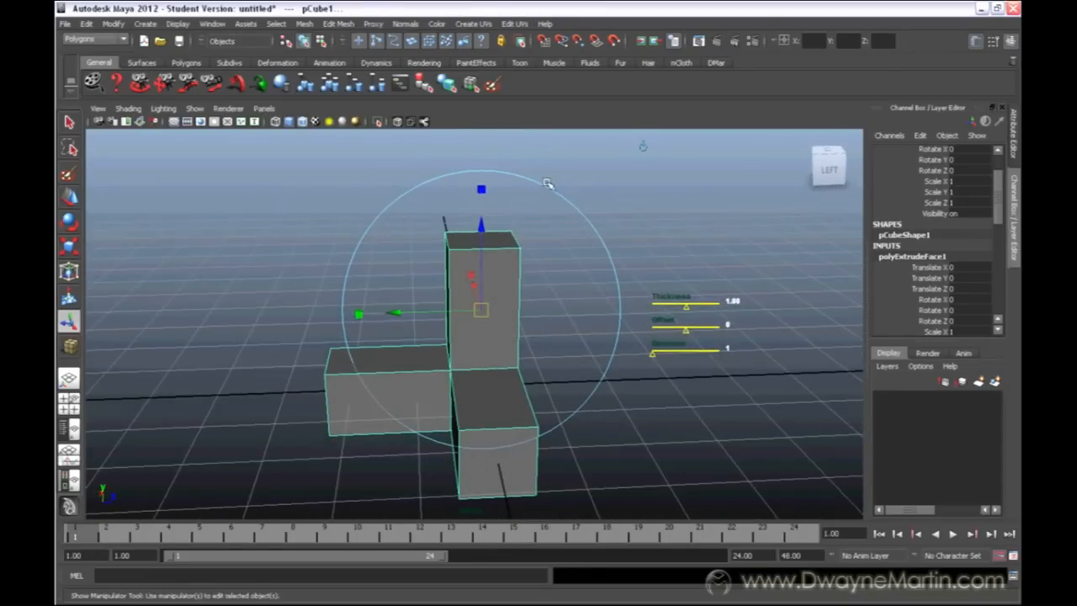
mouse_move(417, 383)
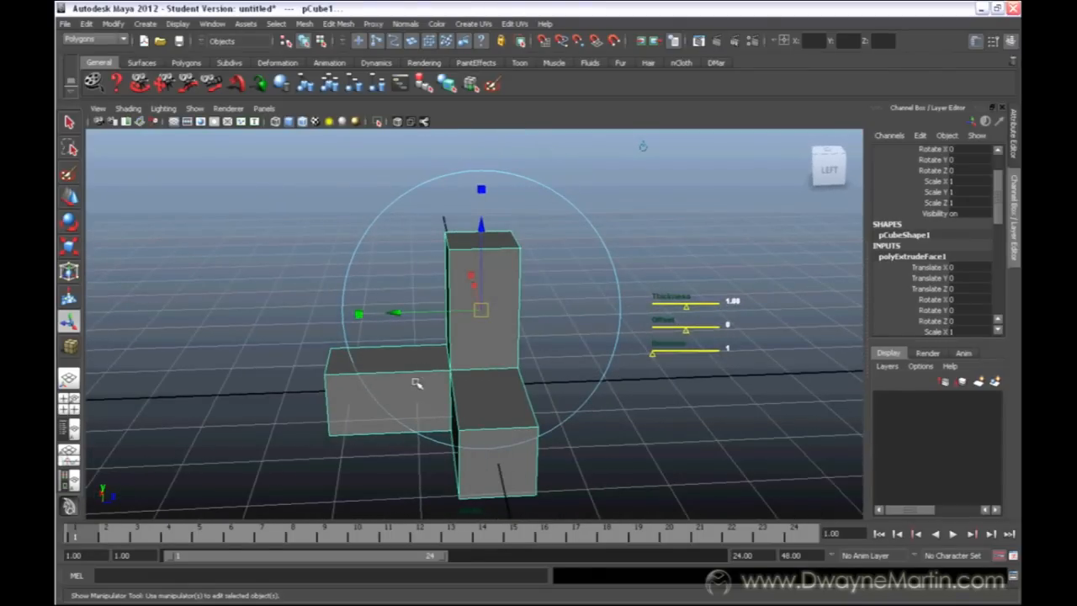